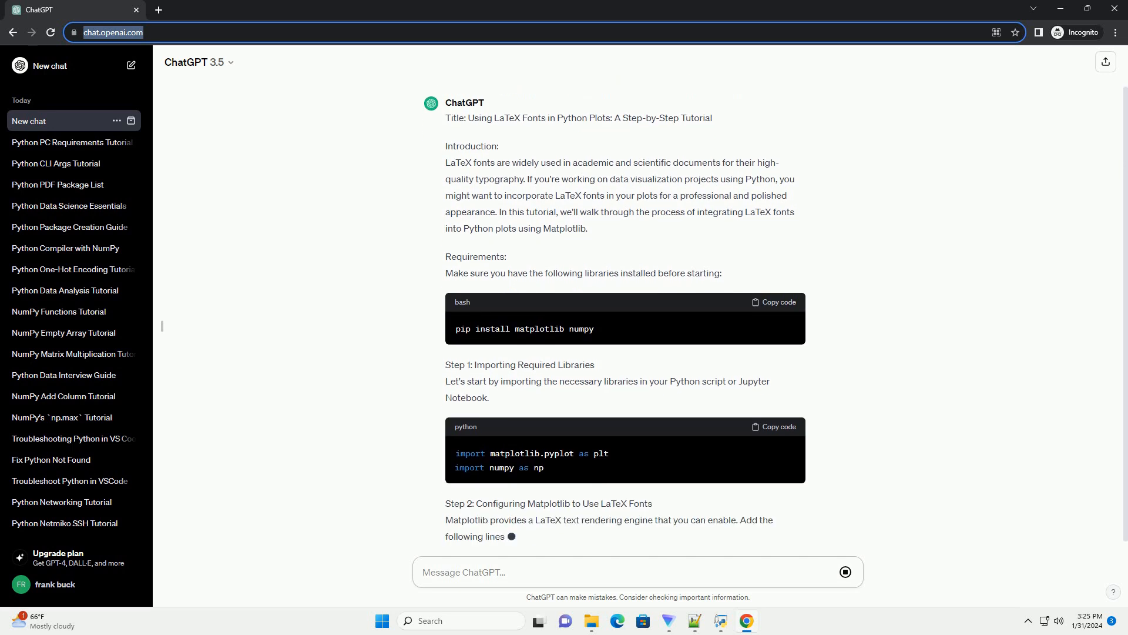
Step: Scroll through the streaming answer covering install, import, rcParams configuration, plotting and font-size code
{"action": "scroll", "scroll_direction": "up", "scroll_amount": 3}
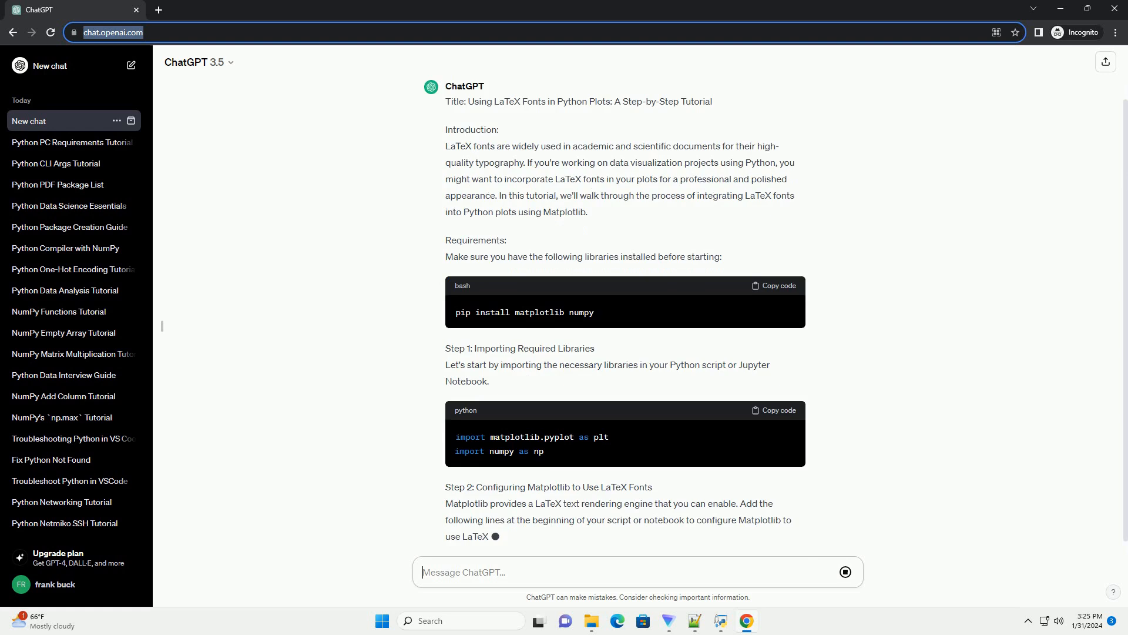
{"action": "scroll", "scroll_direction": "down", "scroll_amount": 3}
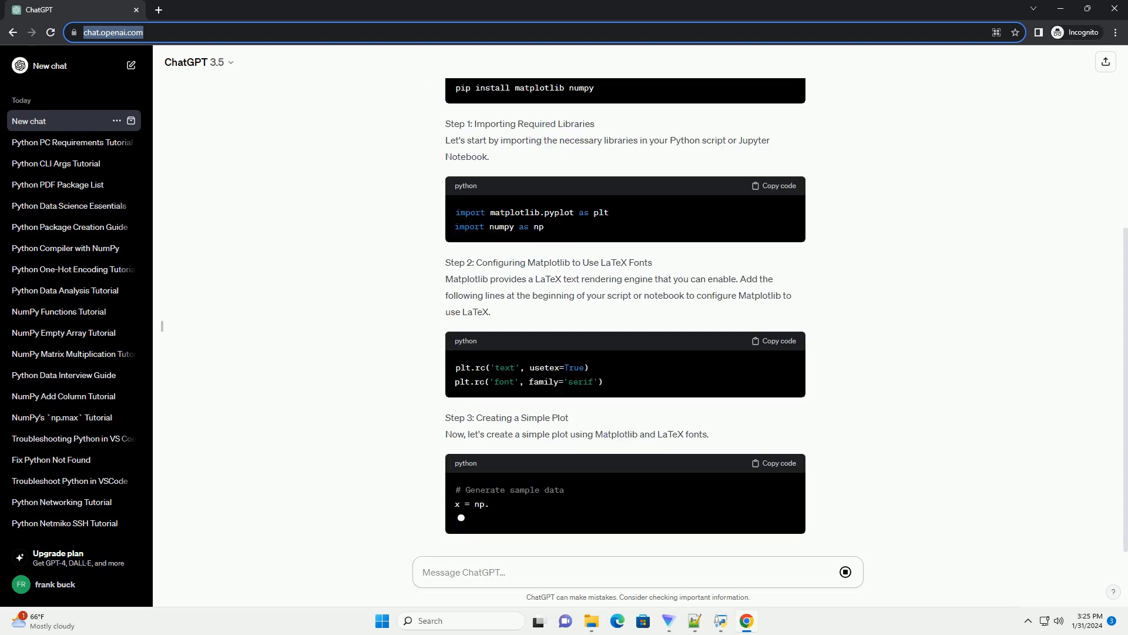
{"action": "scroll", "scroll_direction": "down", "scroll_amount": 3}
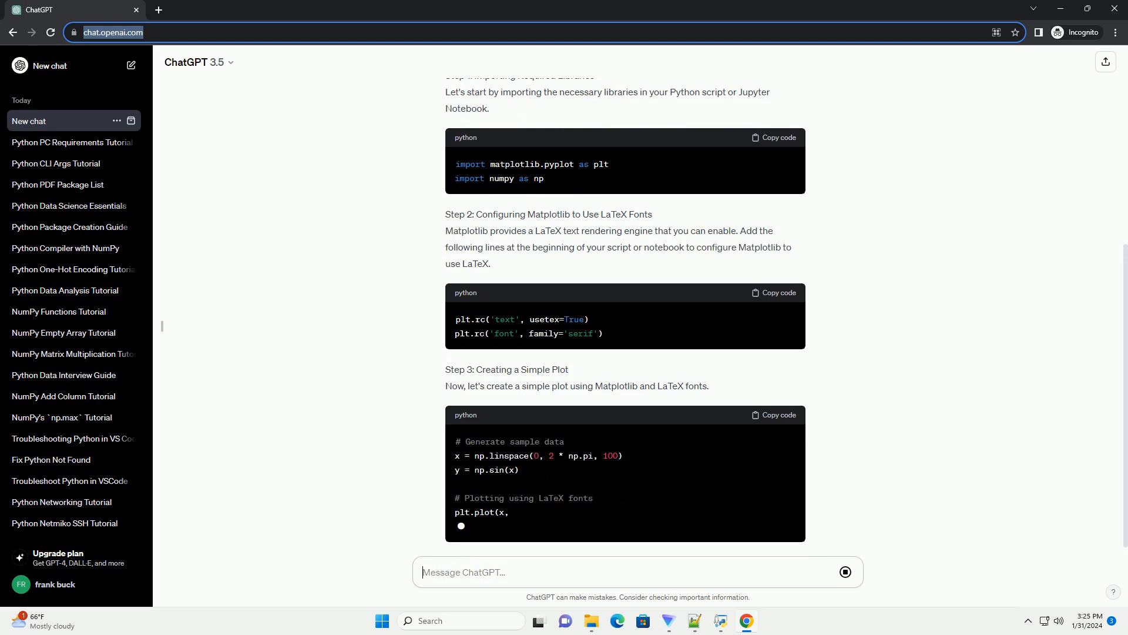
{"action": "scroll", "scroll_direction": "down", "scroll_amount": 3}
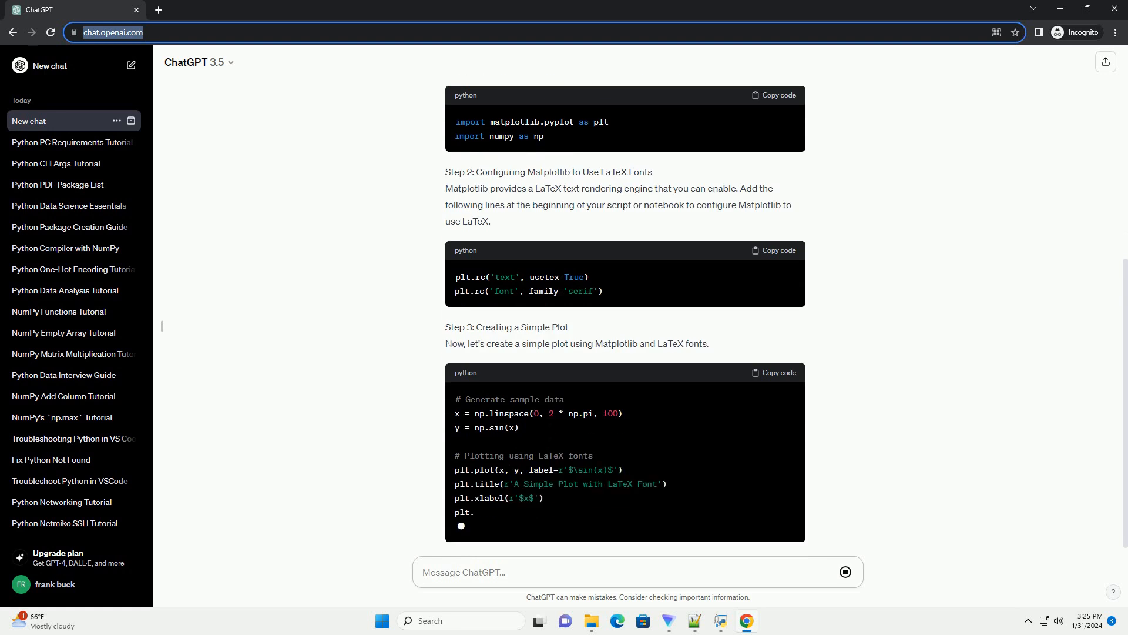
{"action": "scroll", "scroll_direction": "down", "scroll_amount": 3}
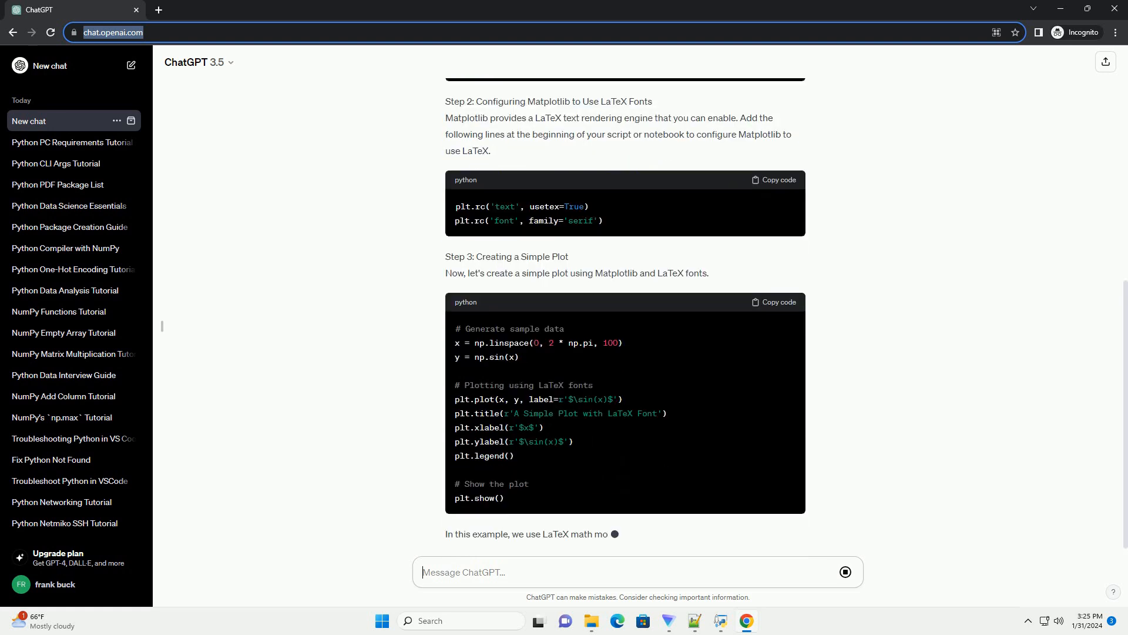
{"action": "scroll", "scroll_direction": "down", "scroll_amount": 3}
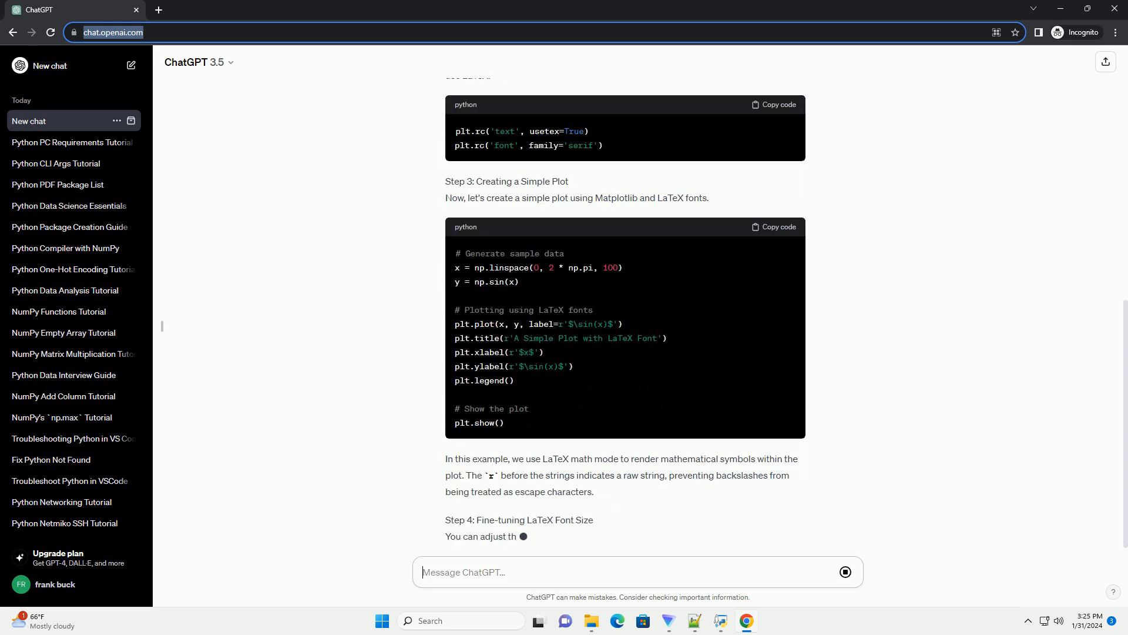
{"action": "scroll", "scroll_direction": "down", "scroll_amount": 3}
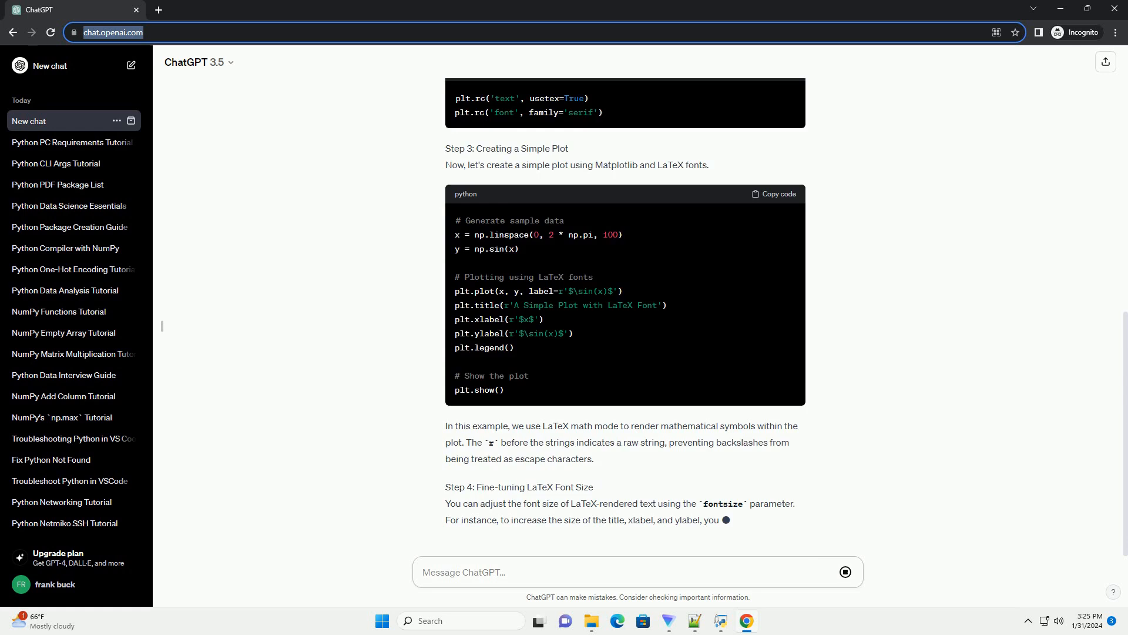
{"action": "scroll", "scroll_direction": "down", "scroll_amount": 3}
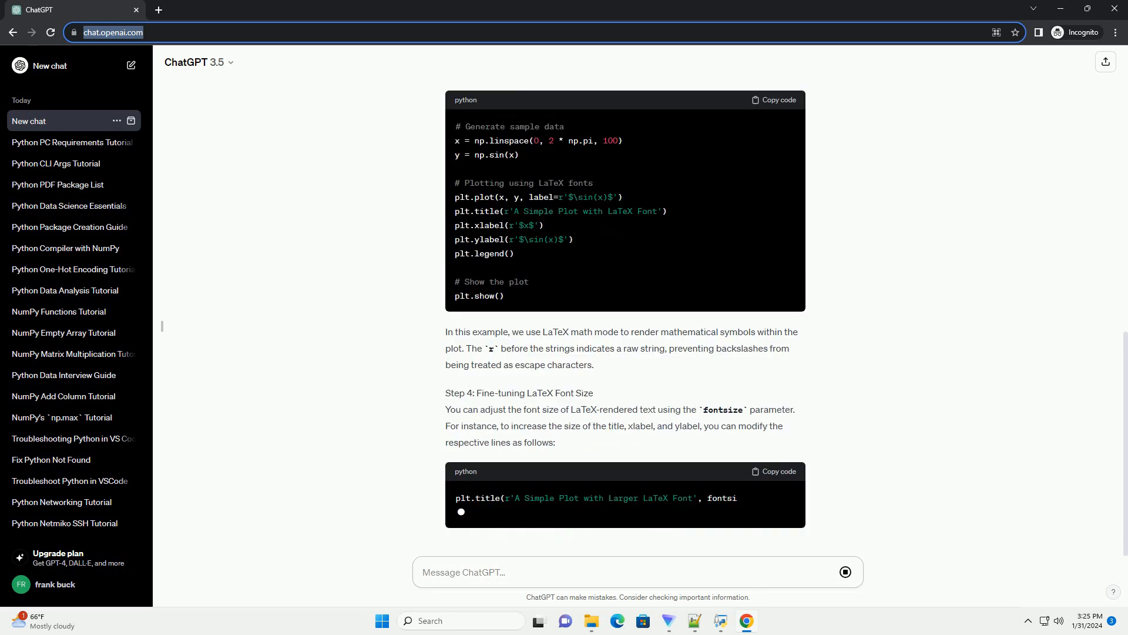
{"action": "scroll", "scroll_direction": "down", "scroll_amount": 3}
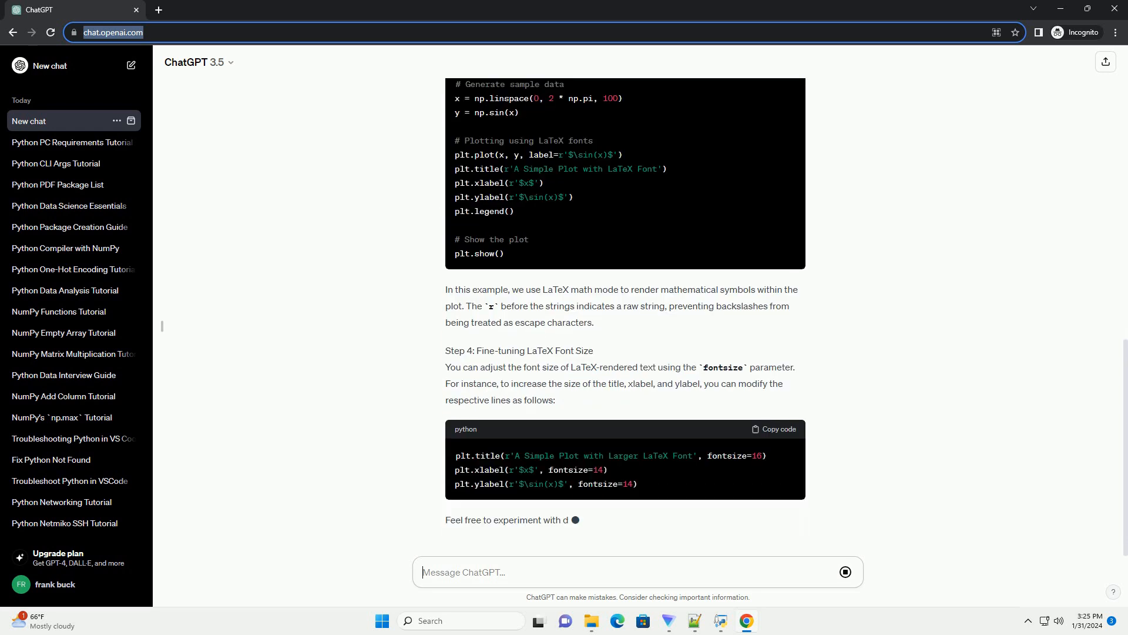
{"action": "scroll", "scroll_direction": "down", "scroll_amount": 3}
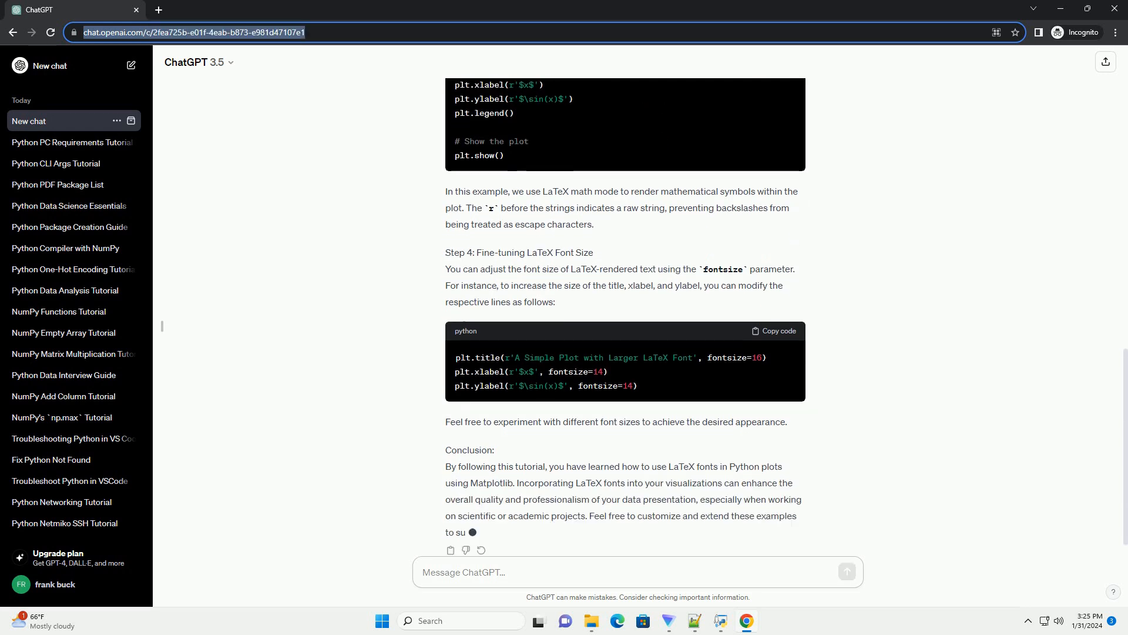
Step: Scroll to the conclusion as it finishes, with the chat saved as 'Python Plot LaTeX Tutorial'
{"action": "scroll", "scroll_direction": "down", "scroll_amount": 3}
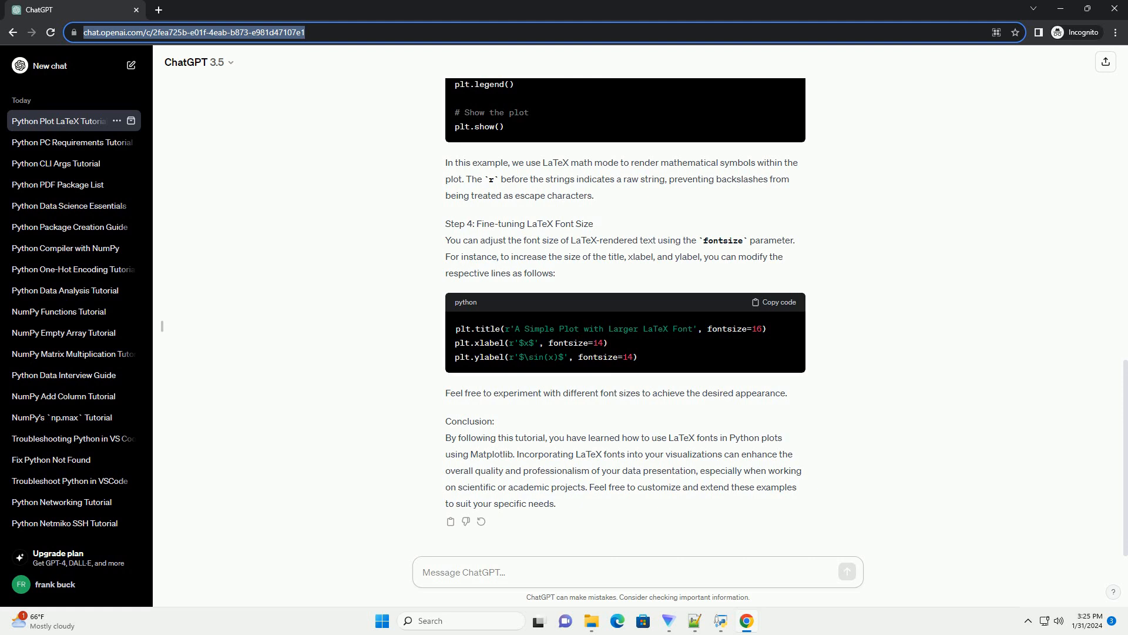
{"action": "left_click", "coordinate": [637, 572]}
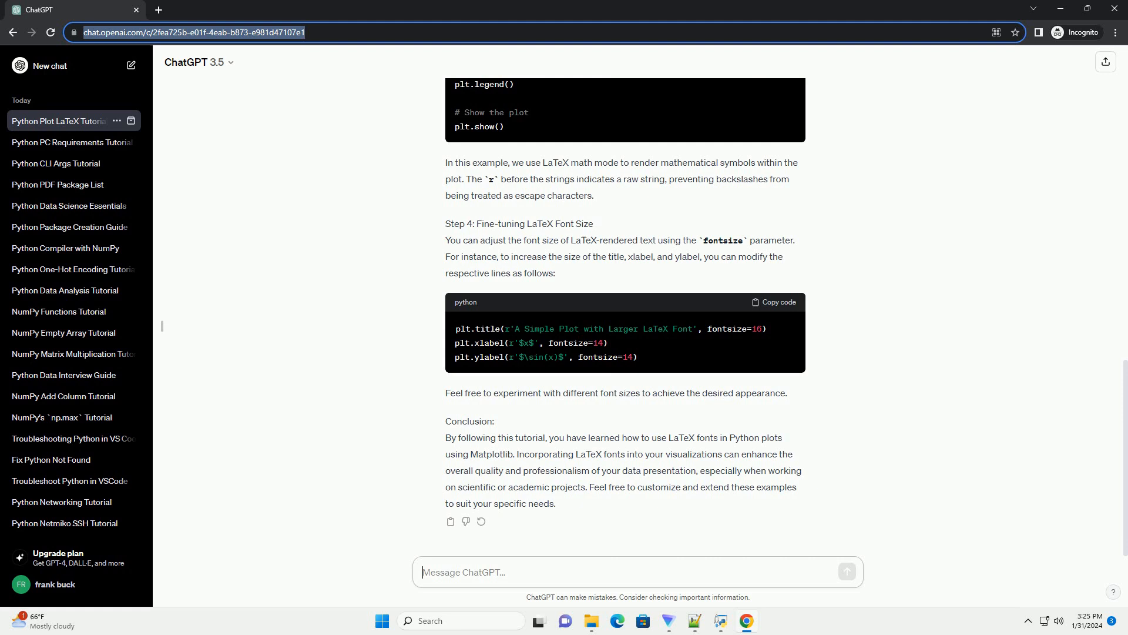